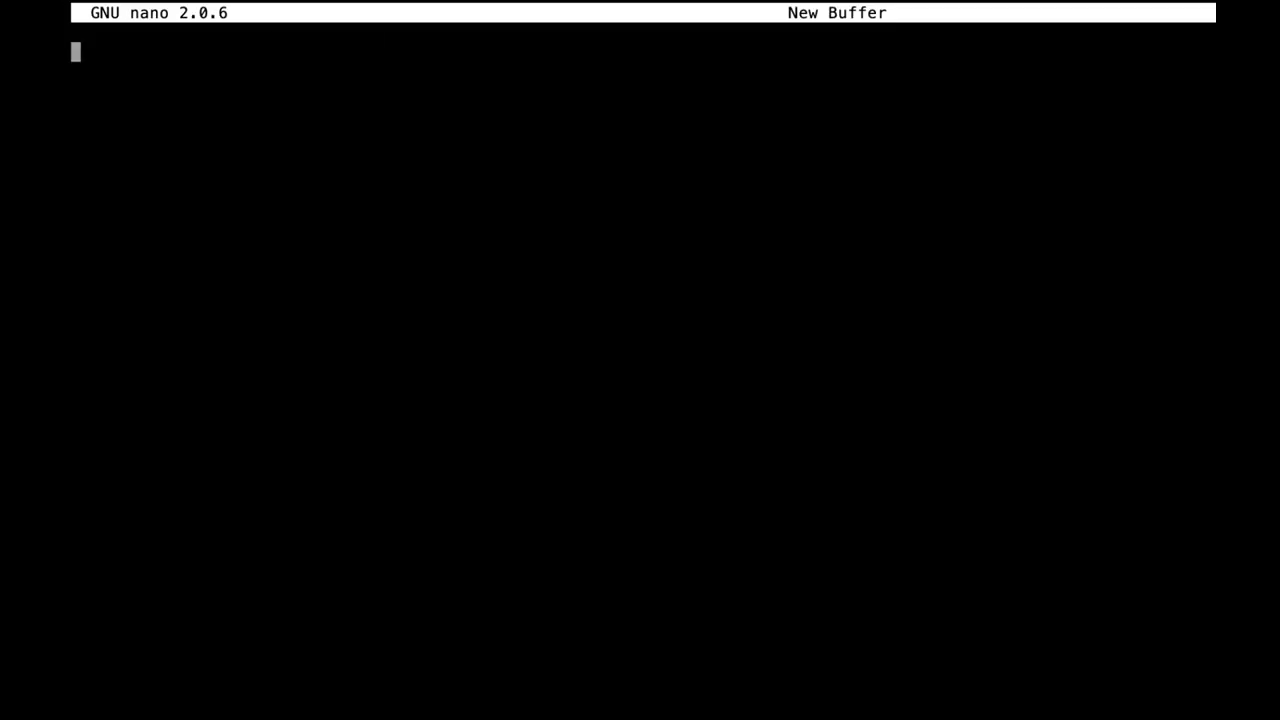
- Write the line 'fortinet secret key' in nano and save it as the file fortinet
{"action": "type", "text": "fortine"}
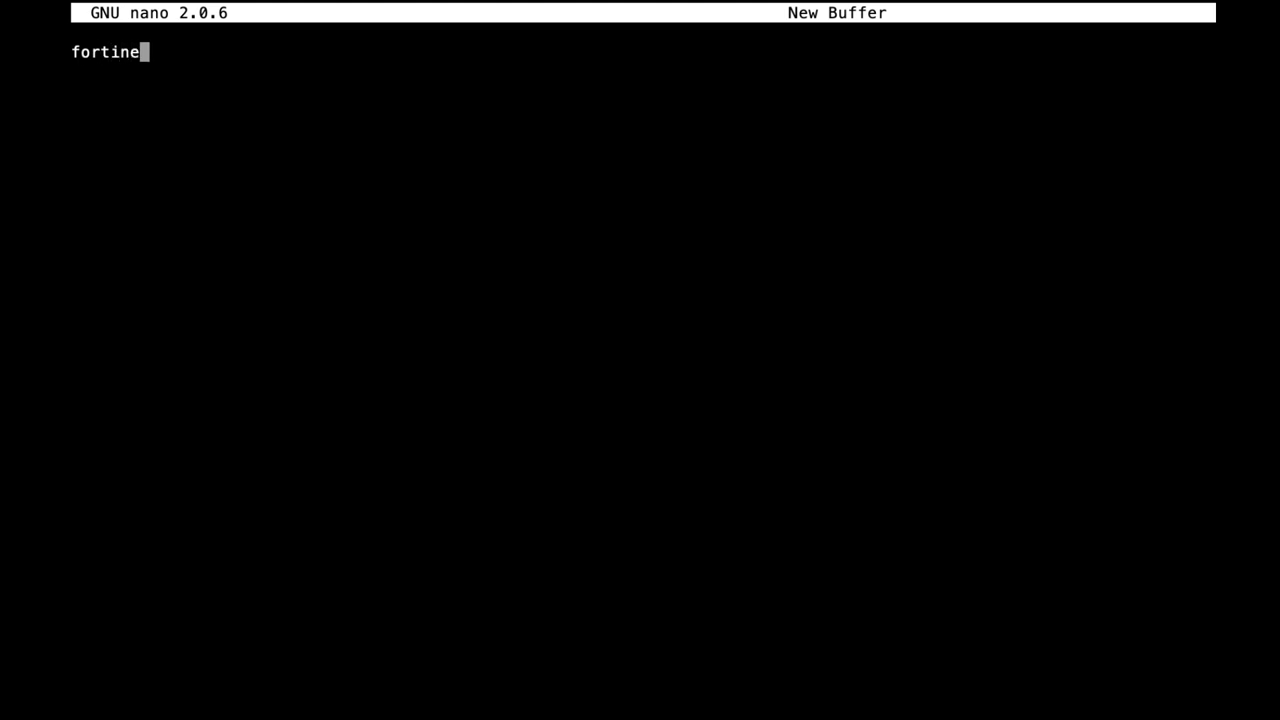
{"action": "type", "text": "t"}
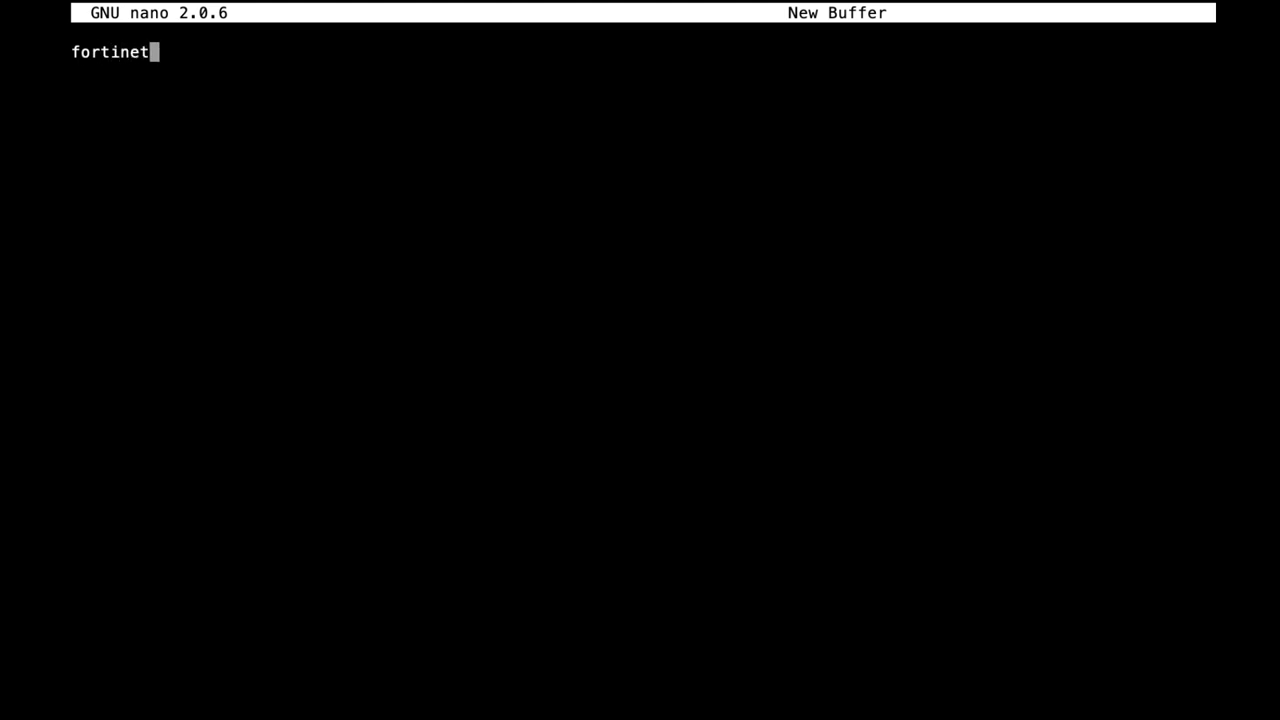
{"action": "type", "text": "secr"}
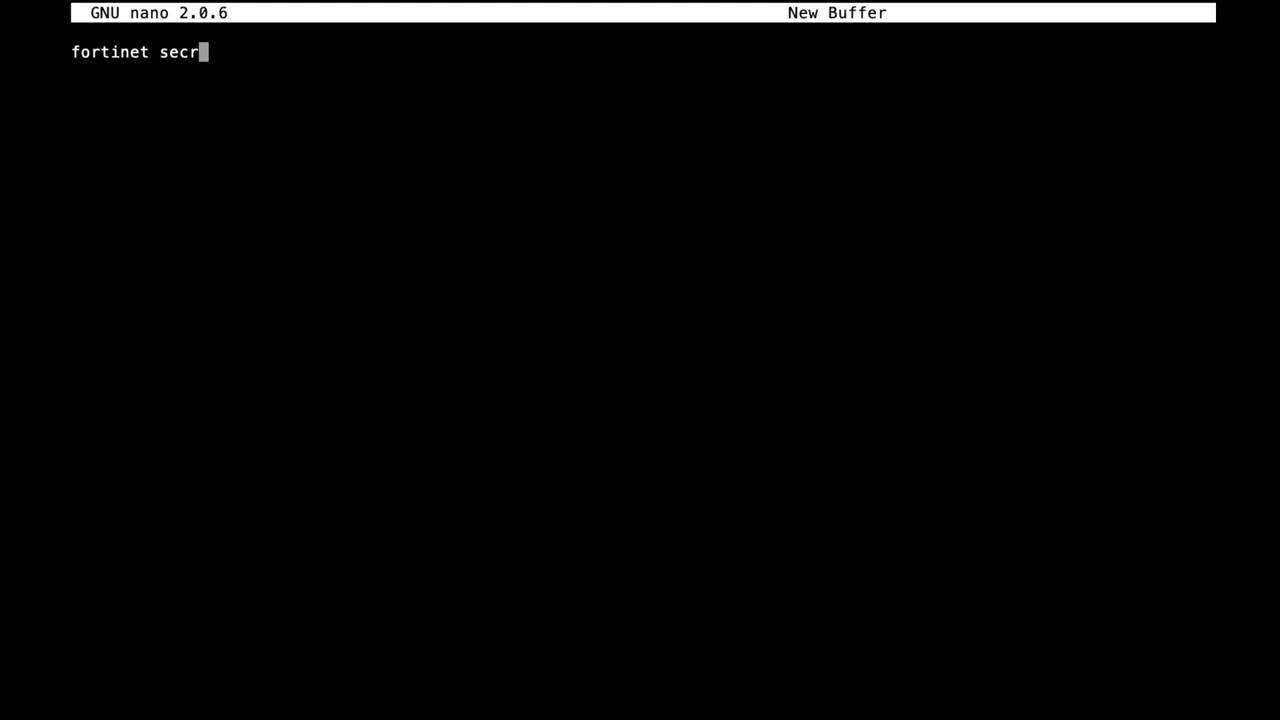
{"action": "type", "text": "et key"}
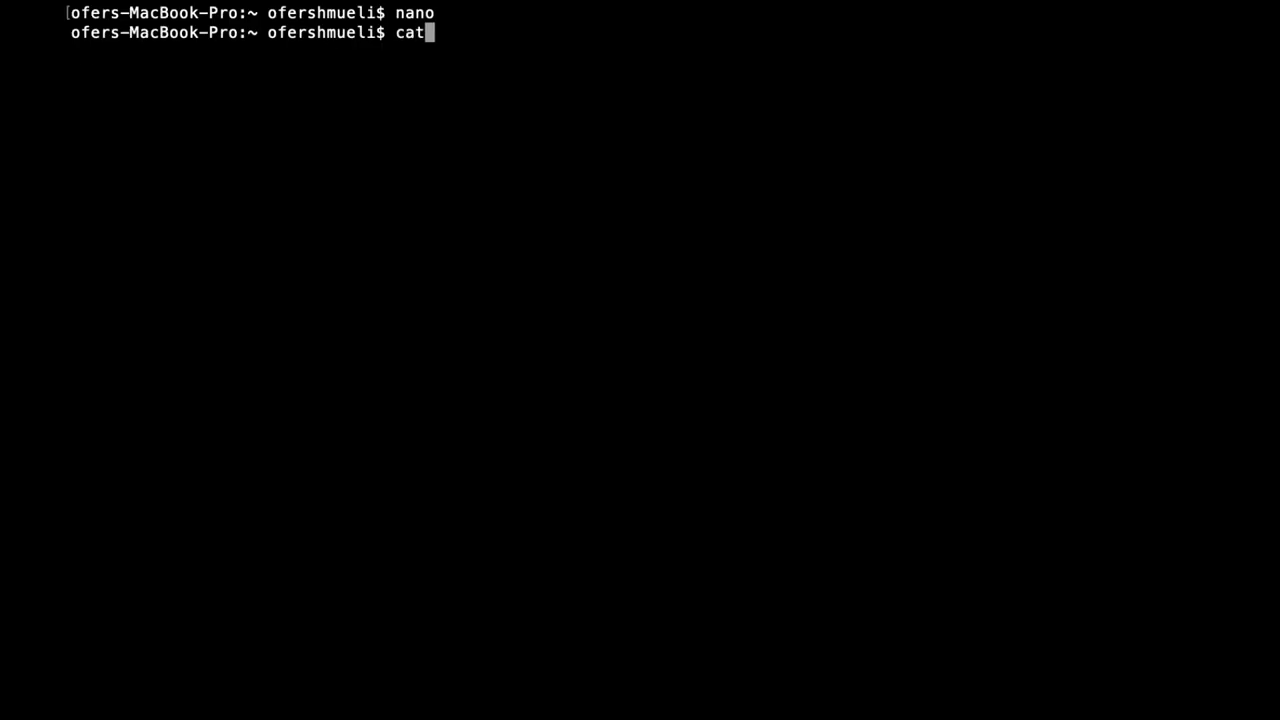
{"action": "type", "text": "fortinet"}
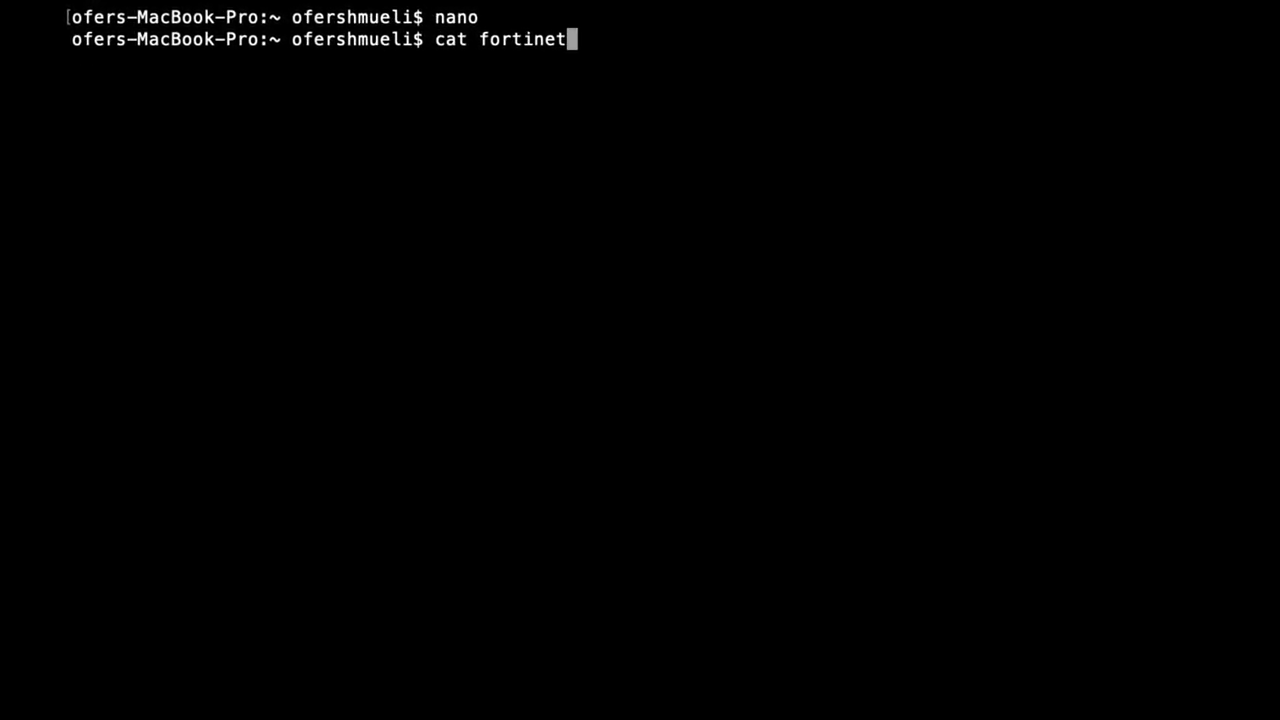
{"action": "key", "text": "Return"}
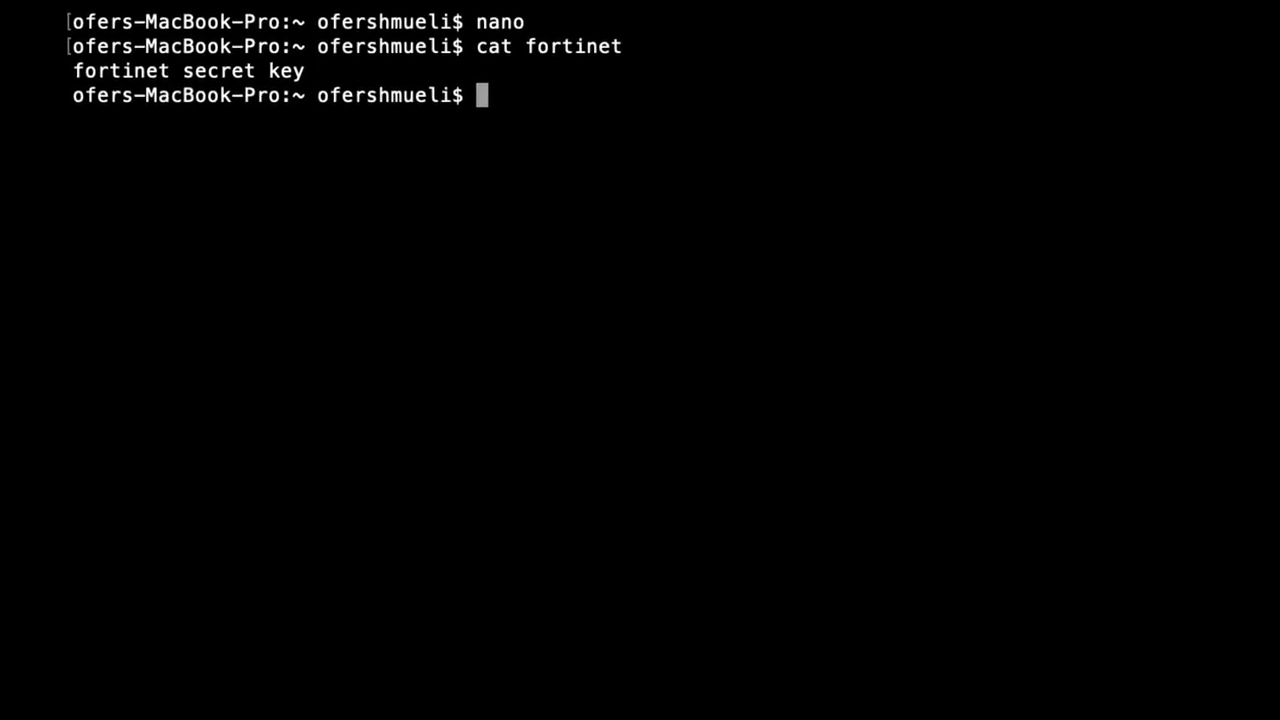
{"action": "type", "text": "ope"}
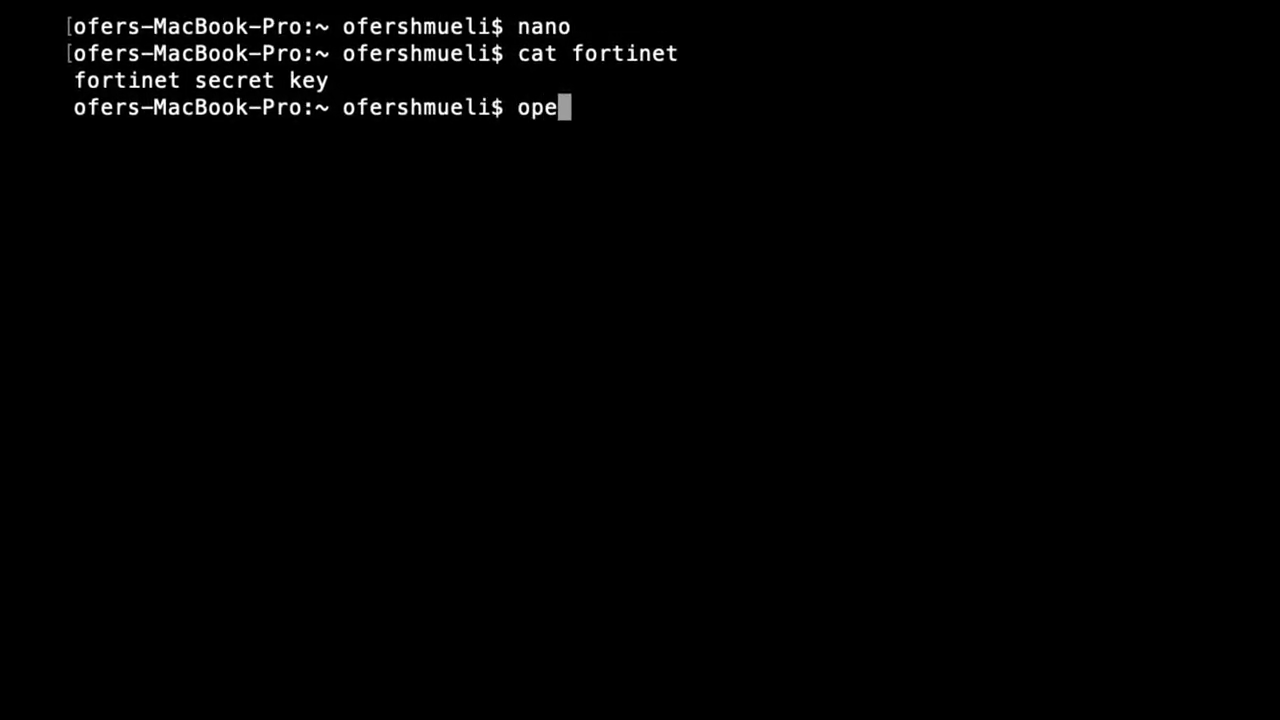
- Run openssl aes128 with fortinet as input and cipherfortinet as output, reaching the password prompt
{"action": "type", "text": "nssl a"}
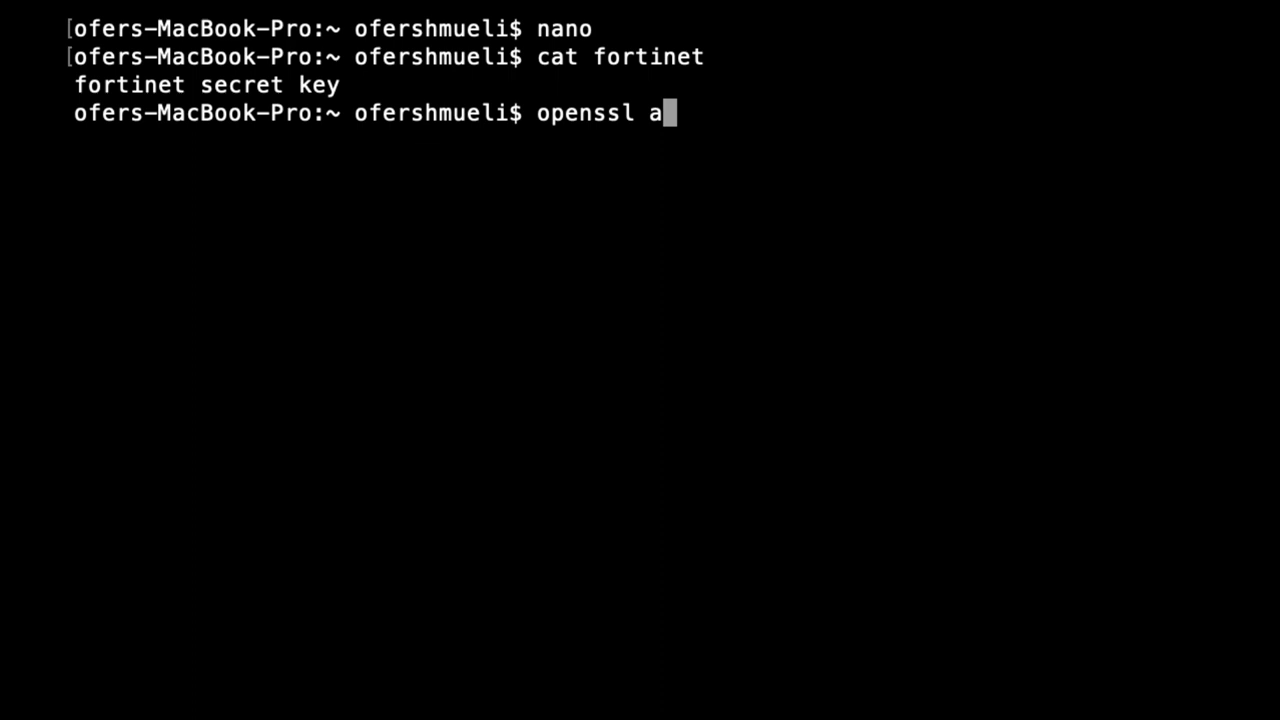
{"action": "type", "text": "es12"}
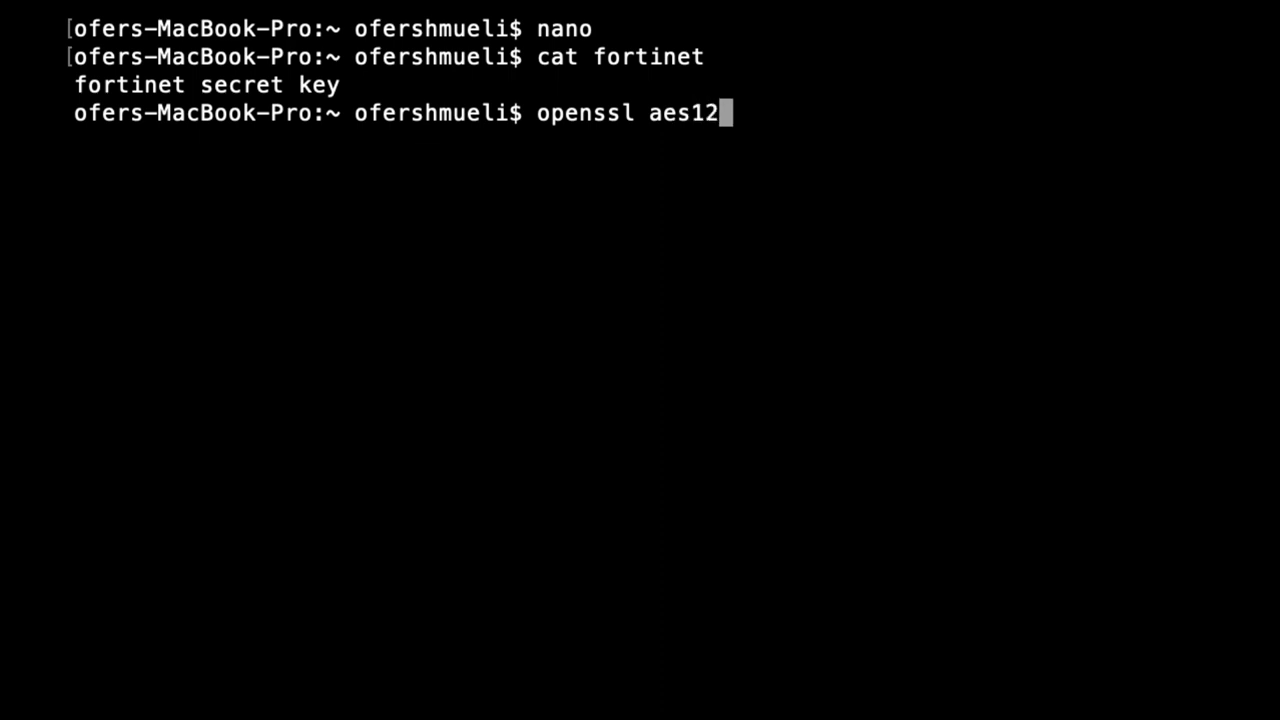
{"action": "type", "text": "8"}
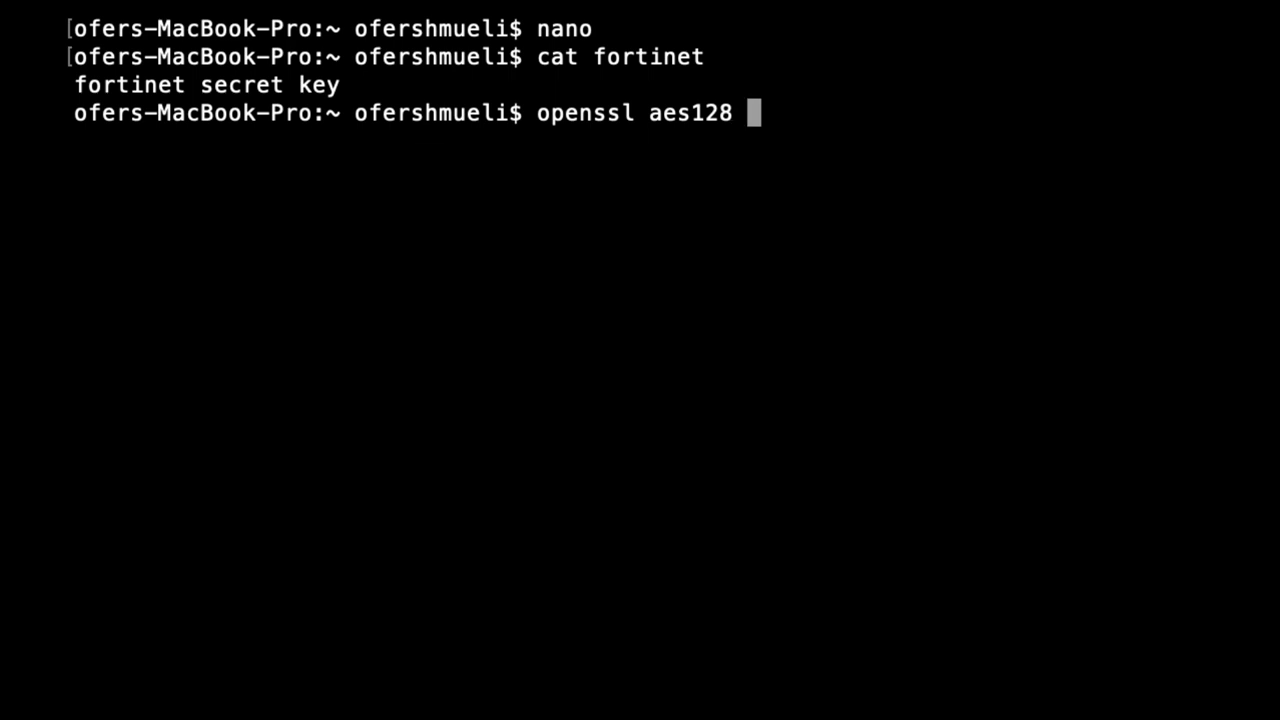
{"action": "type", "text": "-in f"}
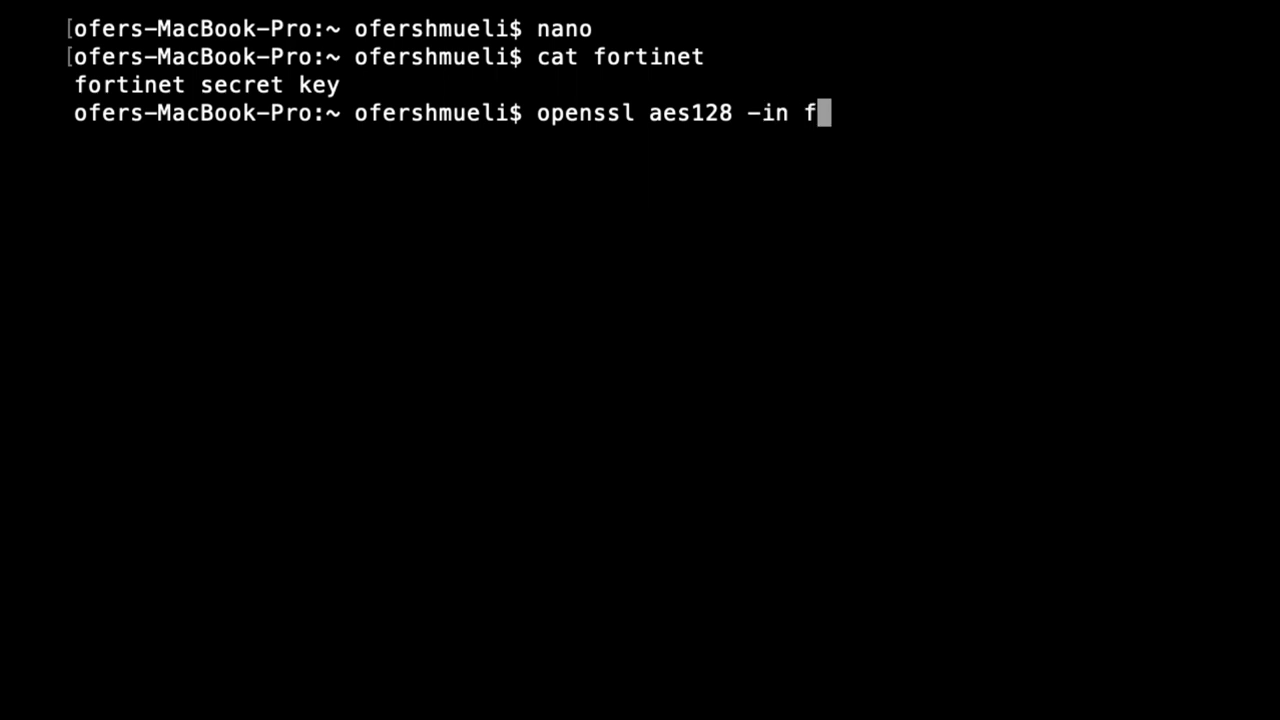
{"action": "type", "text": "ortinet"}
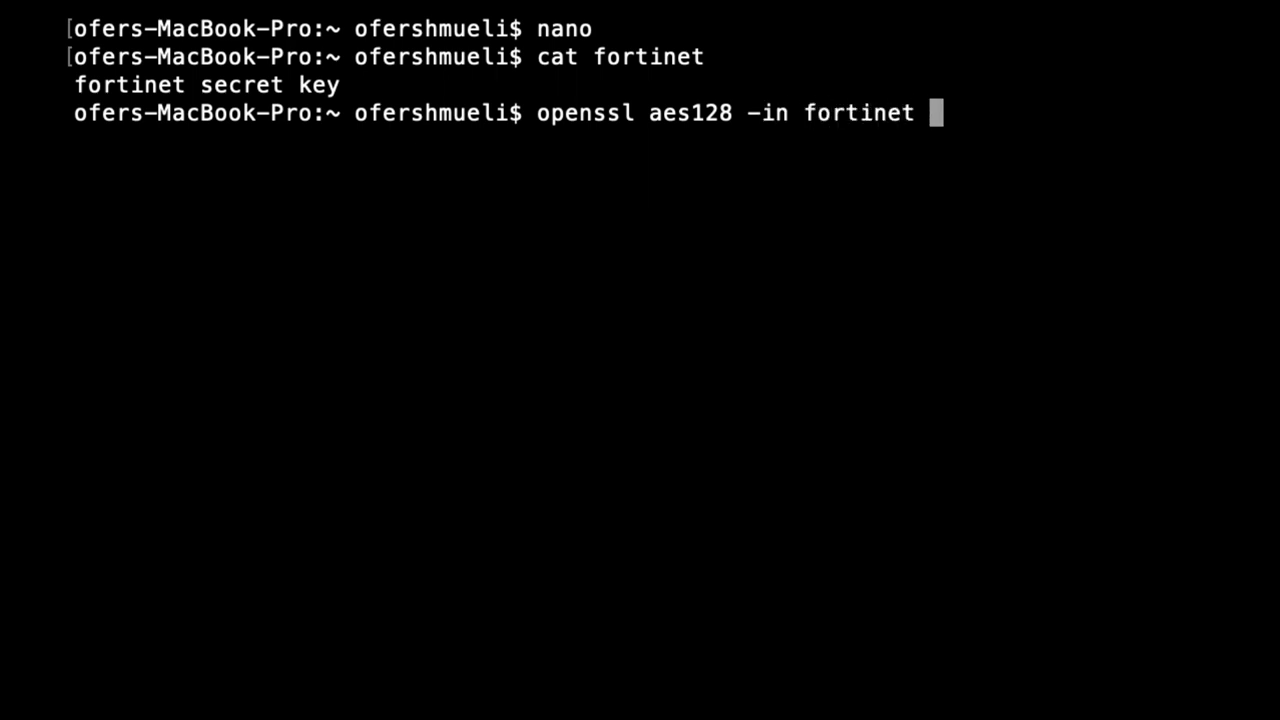
{"action": "type", "text": "-out"}
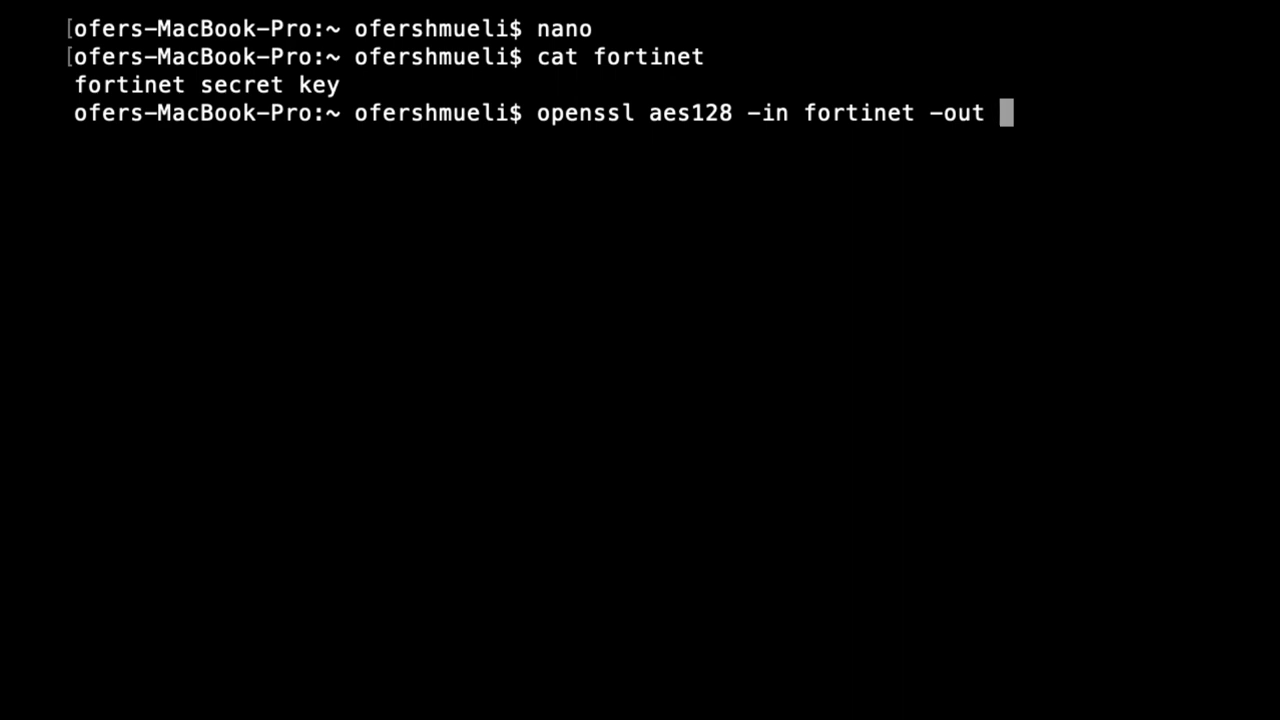
{"action": "type", "text": "cipher"}
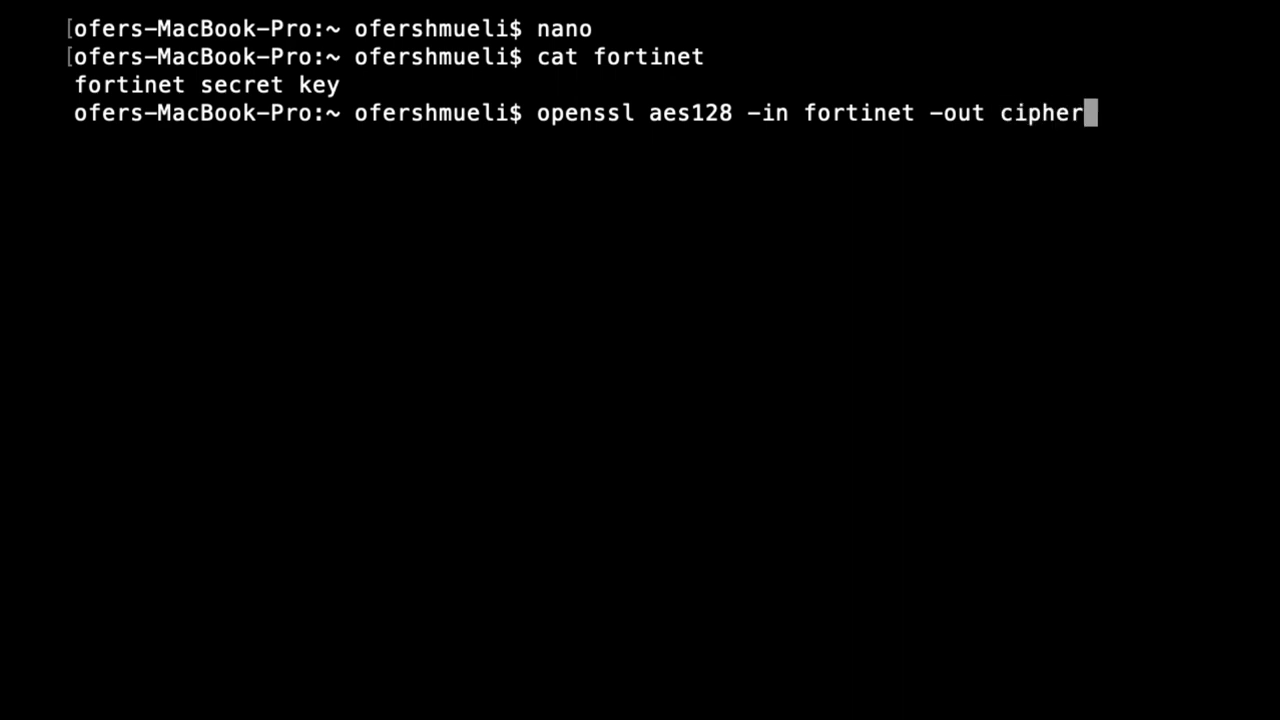
{"action": "type", "text": "fortine"}
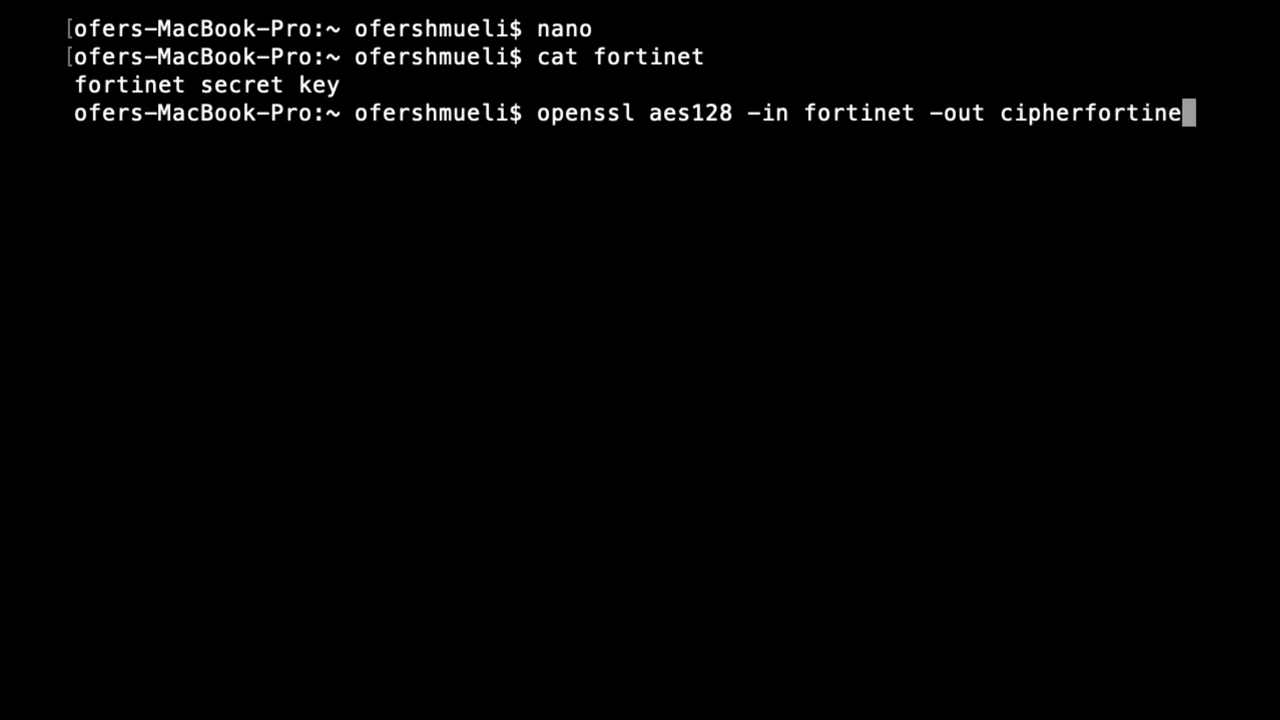
{"action": "key", "text": "Return"}
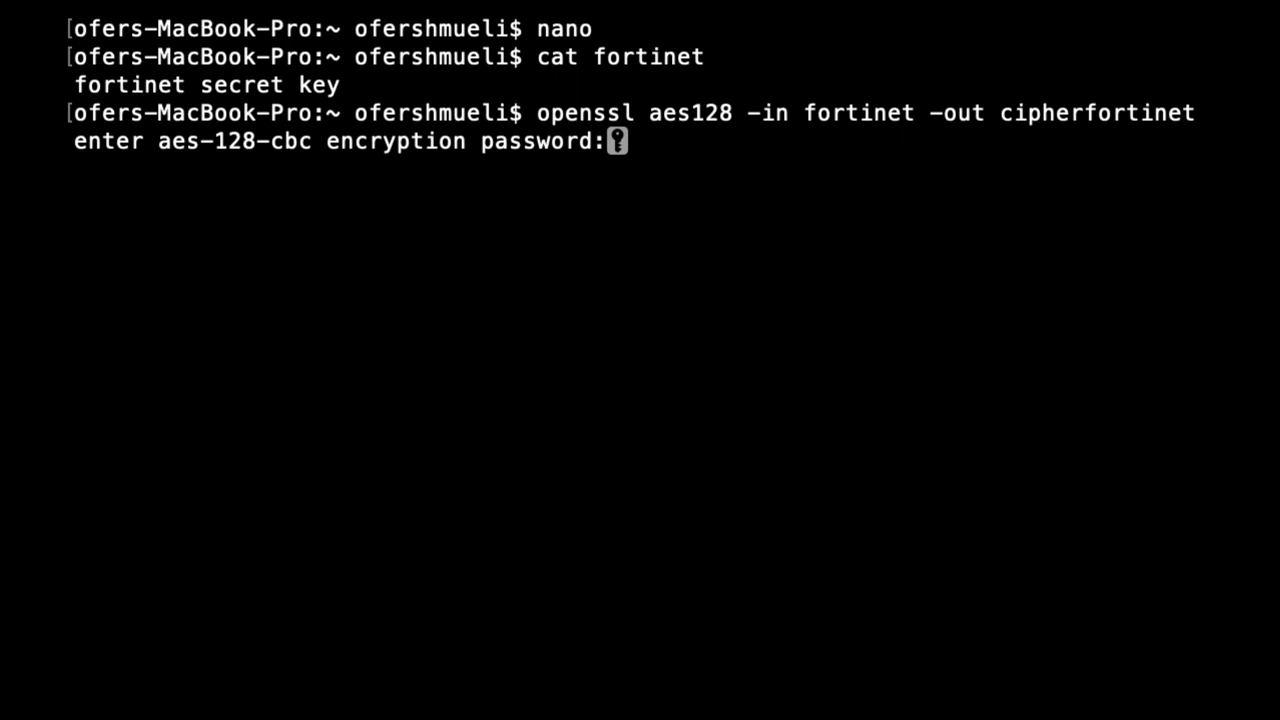
- Enter and verify the encryption password so openssl finishes writing cipherfortinet
{"action": "key", "text": "Return"}
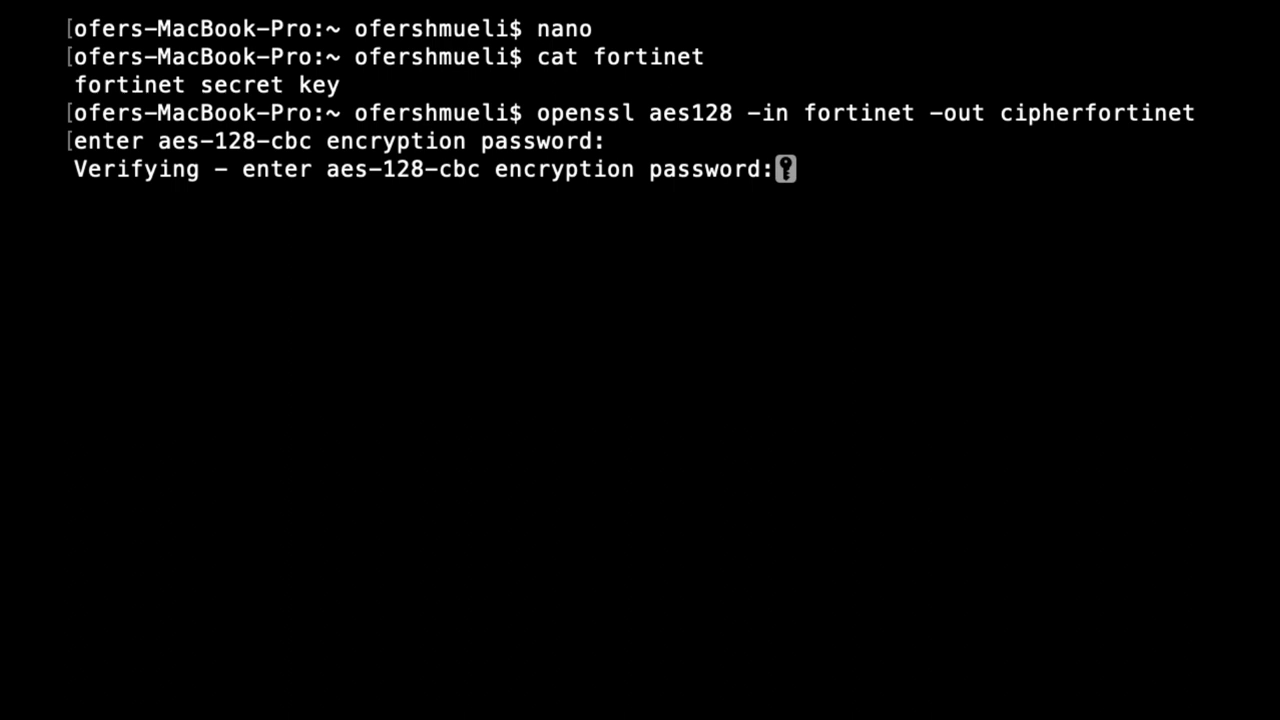
{"action": "key", "text": "Return"}
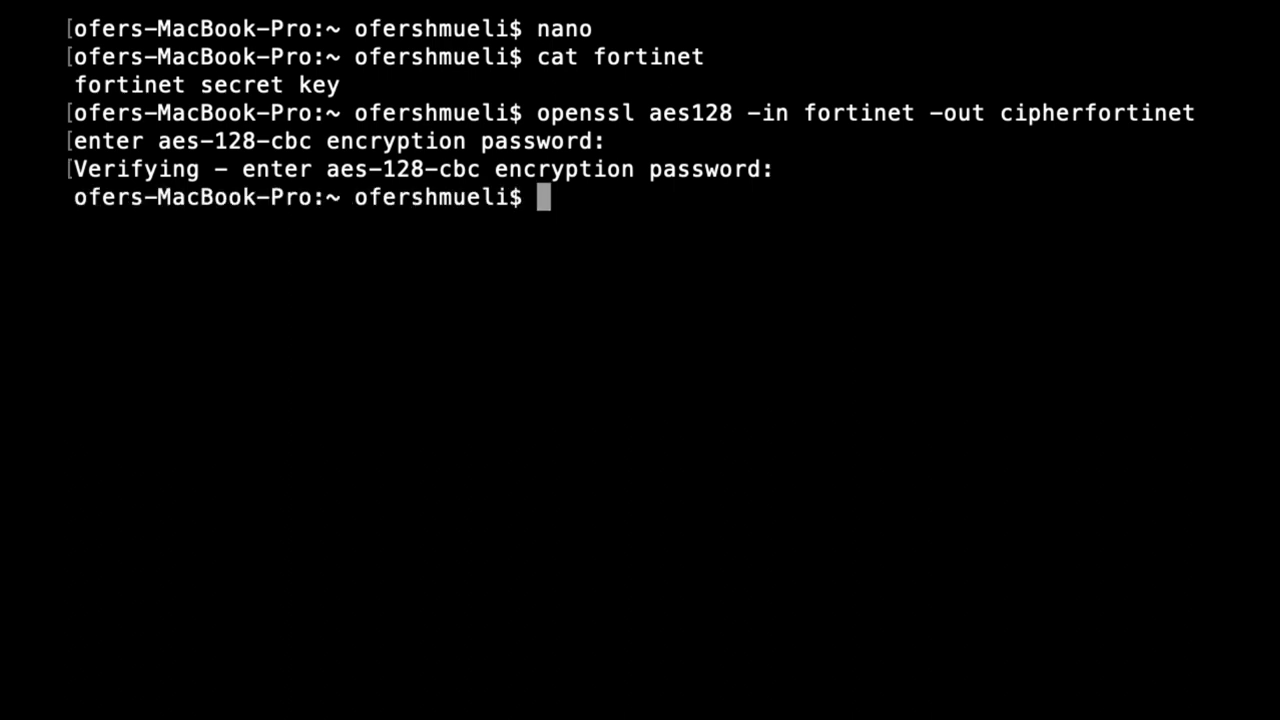
- Print cipherfortinet with cat, revealing the salted, unreadable ciphertext
{"action": "type", "text": "c"}
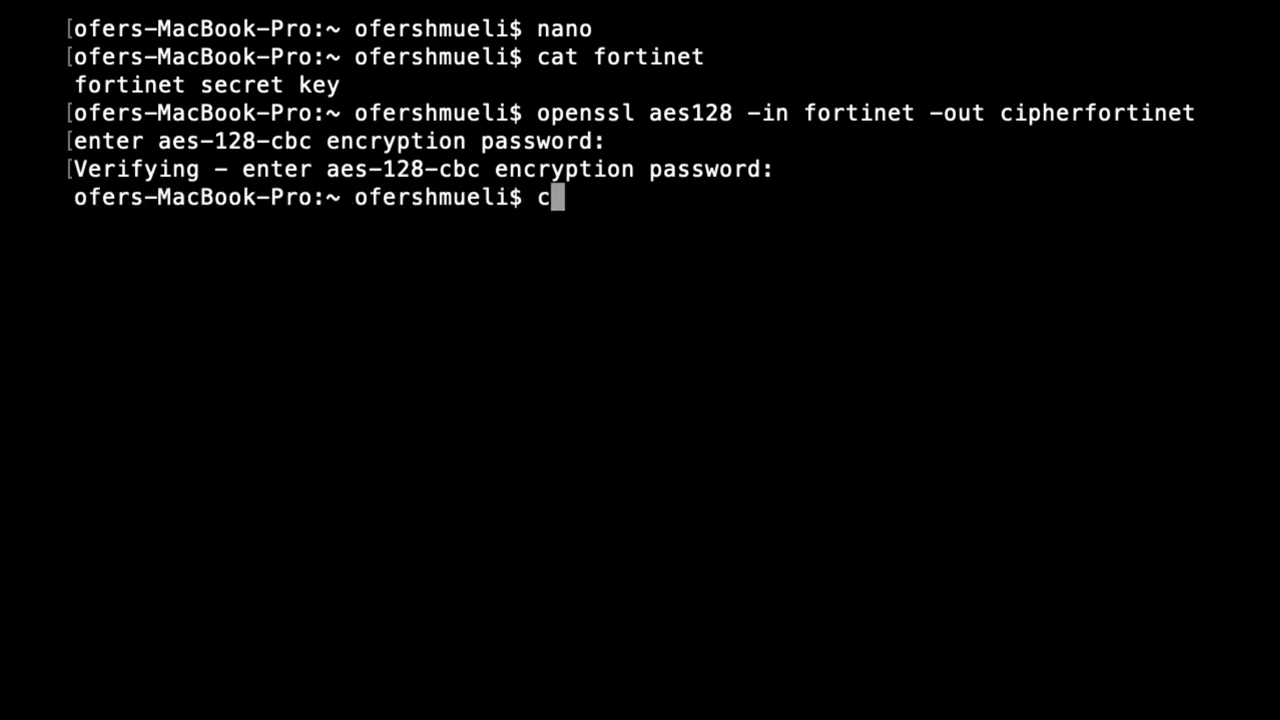
{"action": "type", "text": "at"}
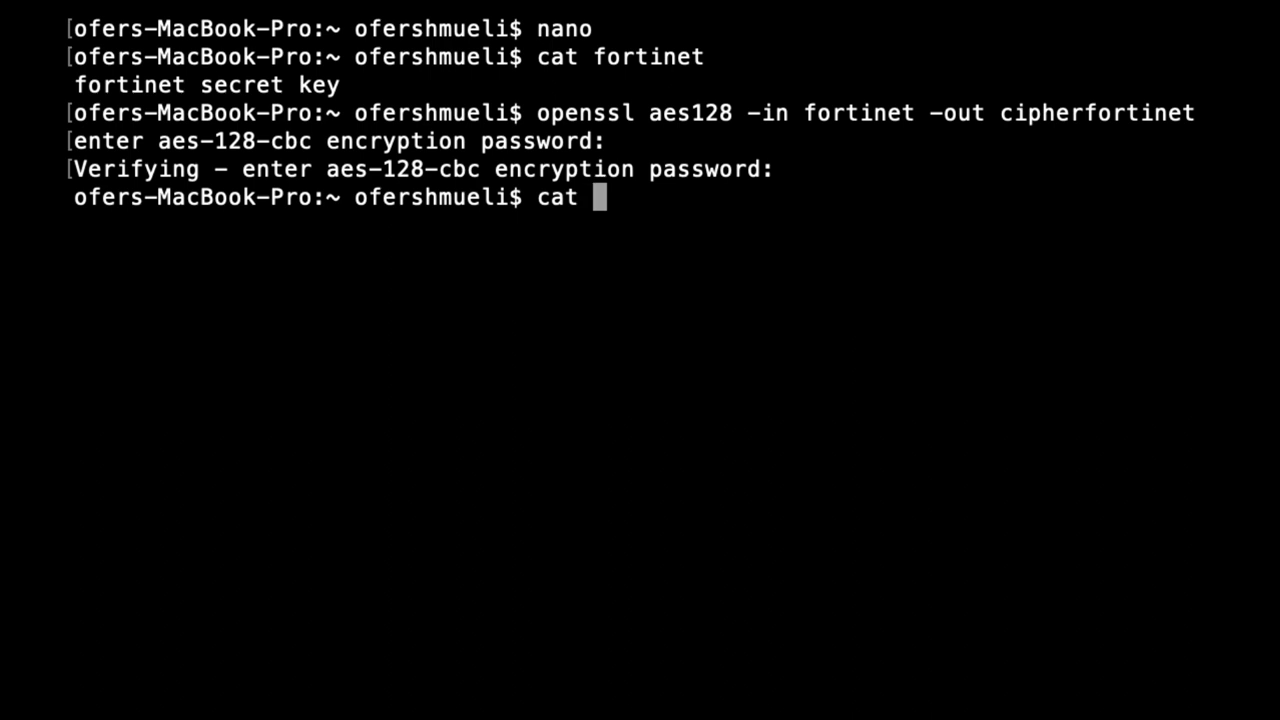
{"action": "type", "text": "cipherfortine"}
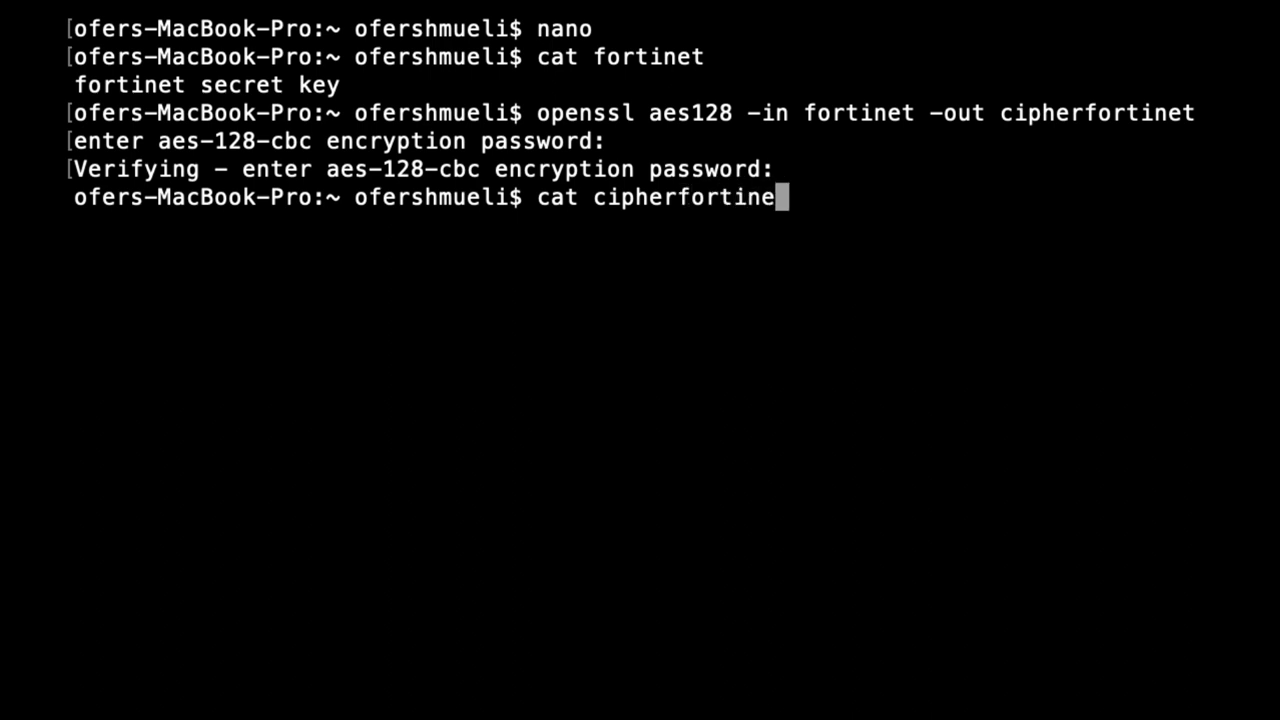
{"action": "key", "text": "Return"}
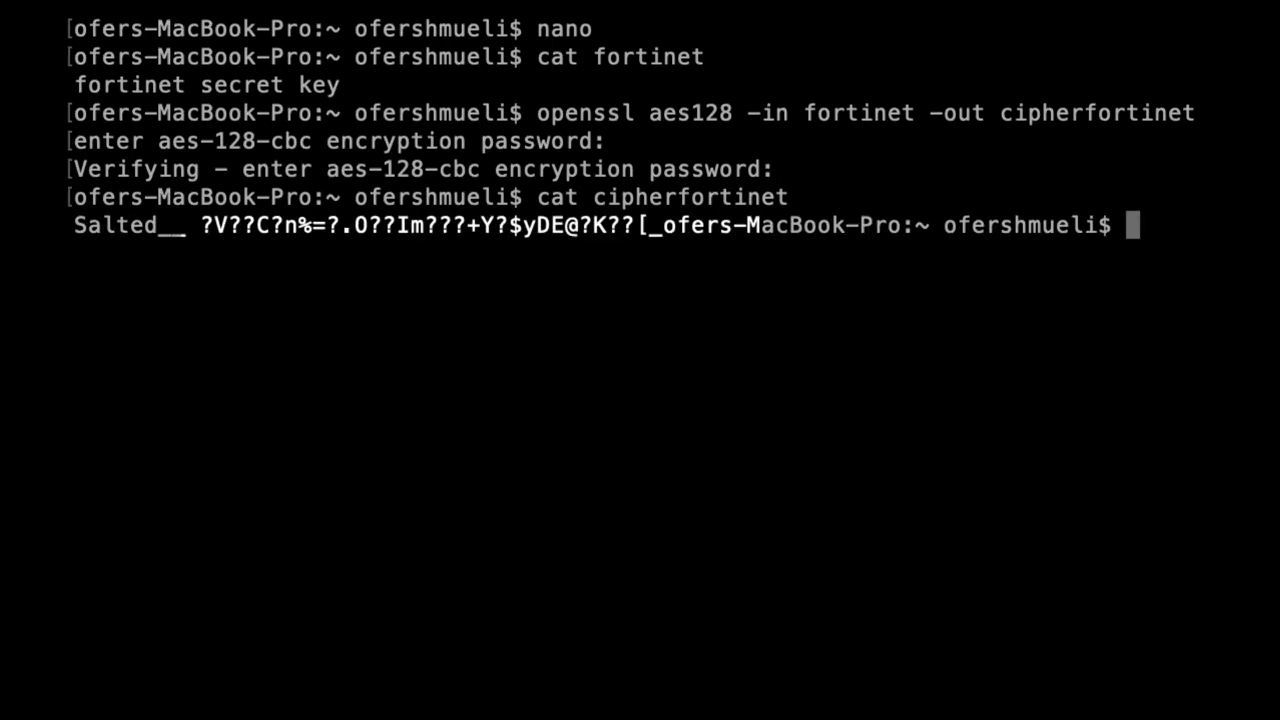